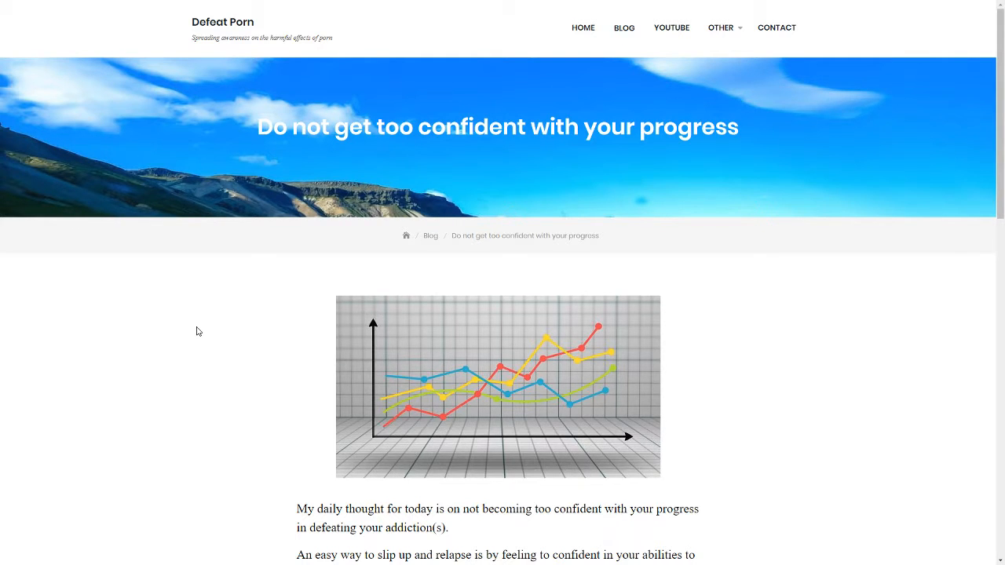
scroll(down, 3)
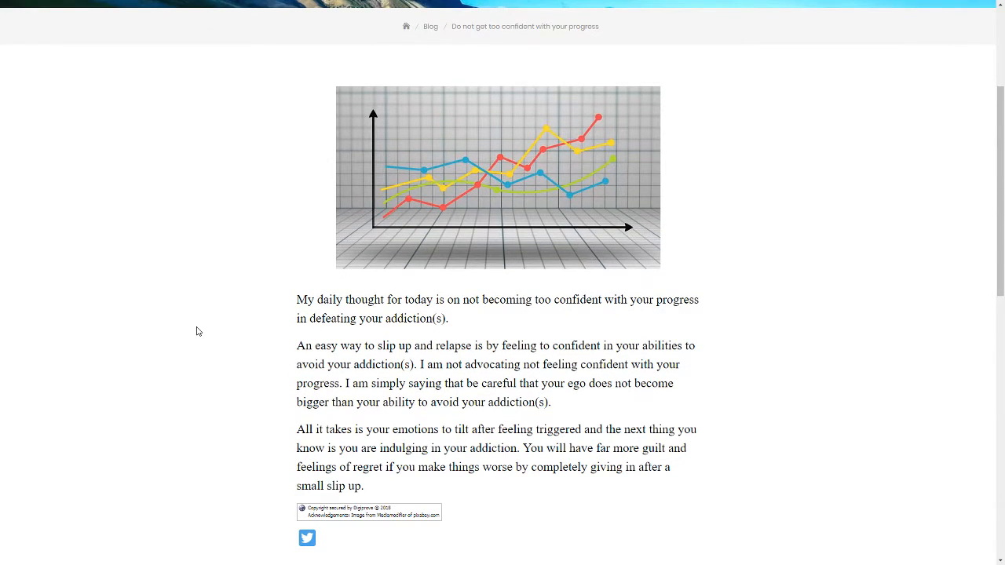
mouse_move(195, 332)
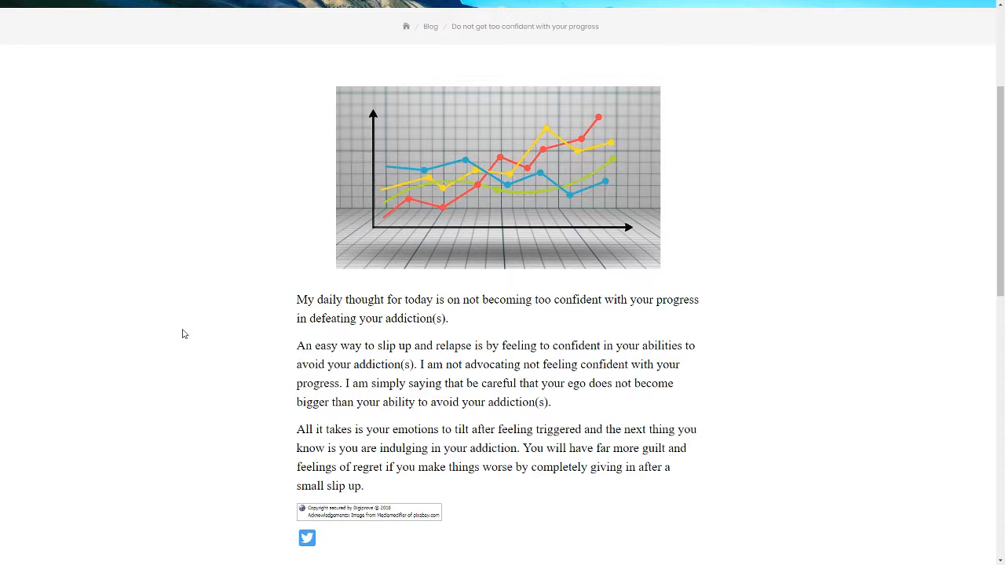
mouse_move(245, 314)
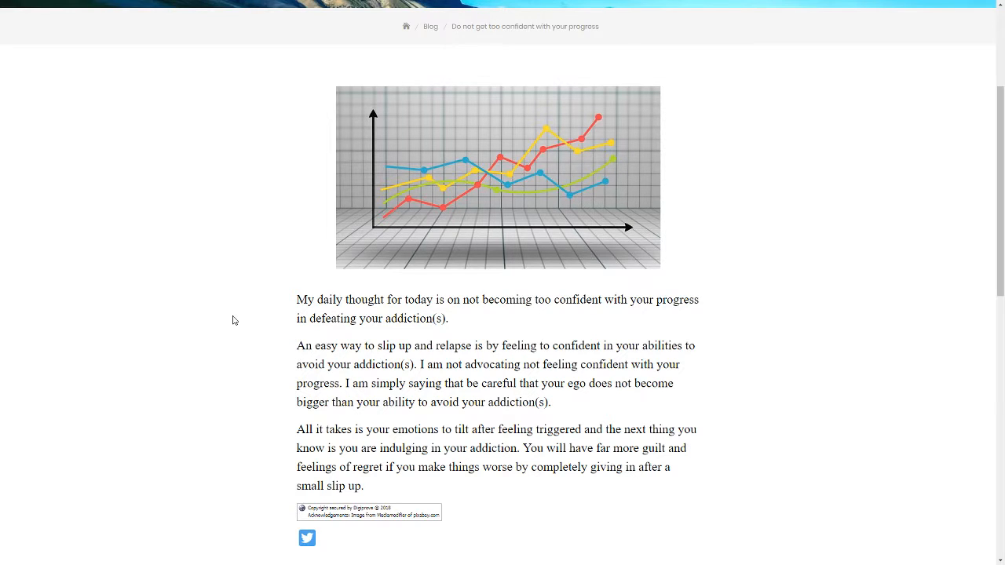
mouse_move(242, 308)
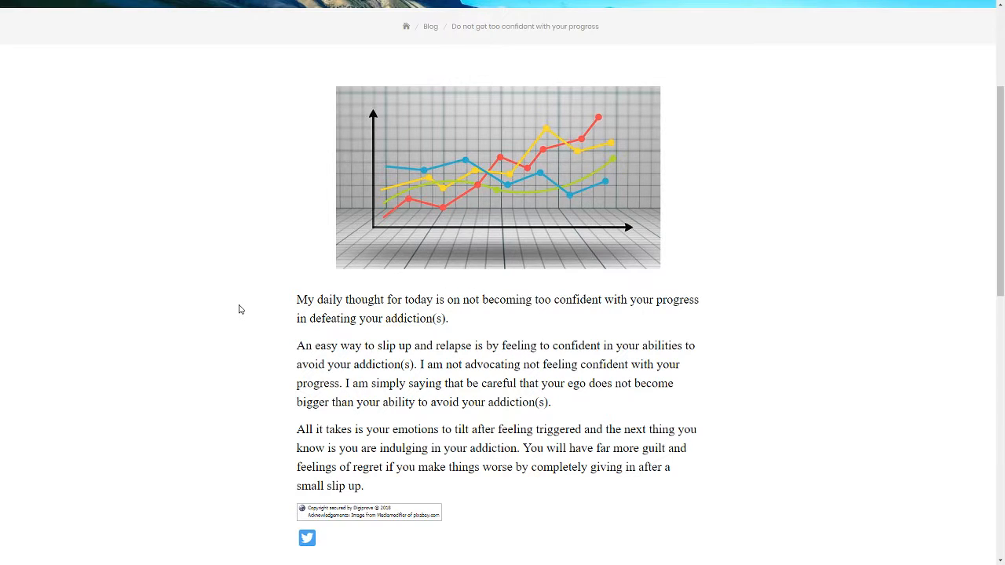